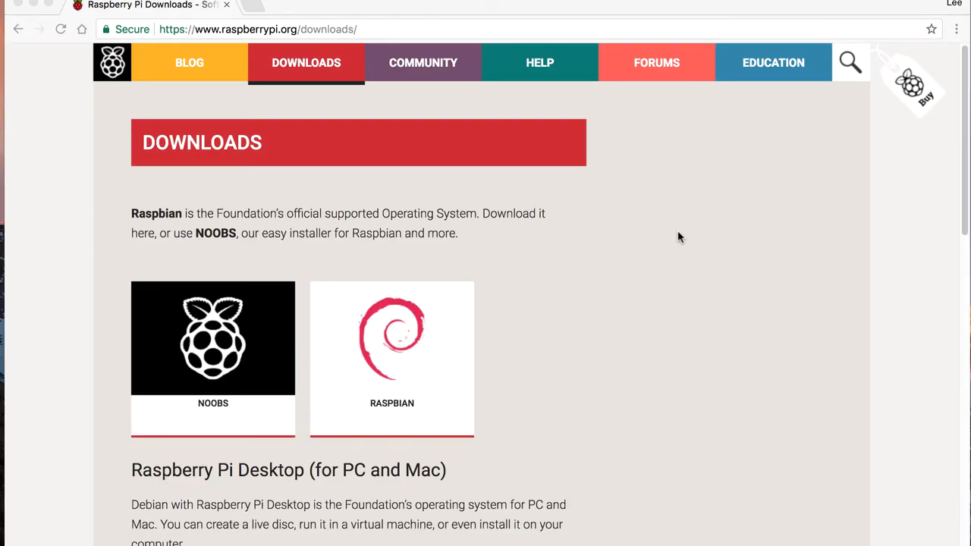
{"action": "mouse_move", "coordinate": [689, 292]}
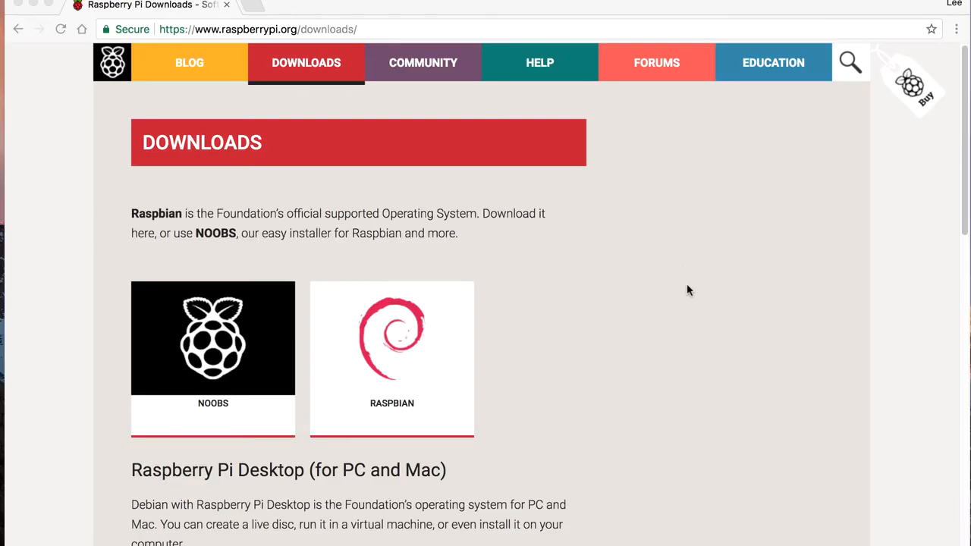
Scroll the Downloads page down to the third-party OS images (Ubuntu MATE, Windows 10 IoT Core, OSMC).
{"action": "scroll", "scroll_direction": "down", "scroll_amount": 3}
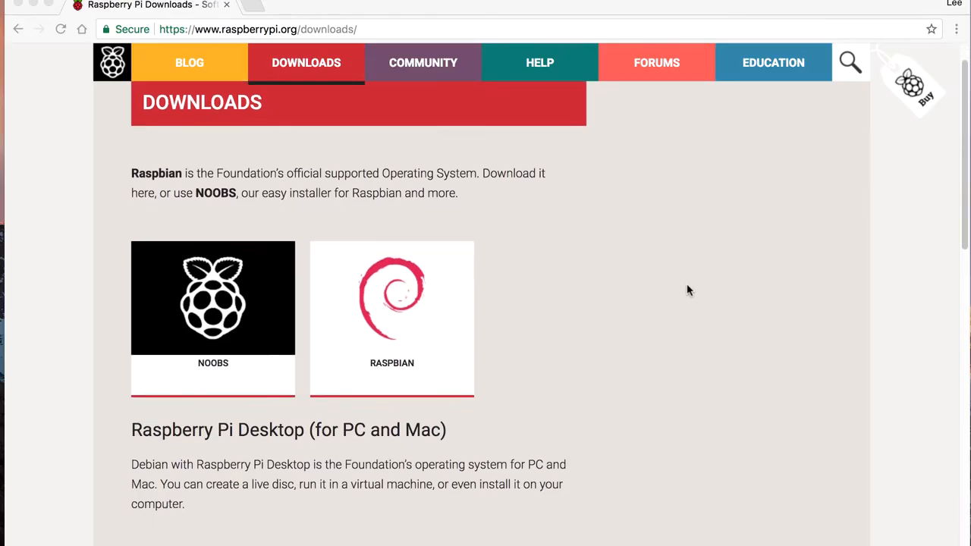
{"action": "scroll", "scroll_direction": "down", "scroll_amount": 3}
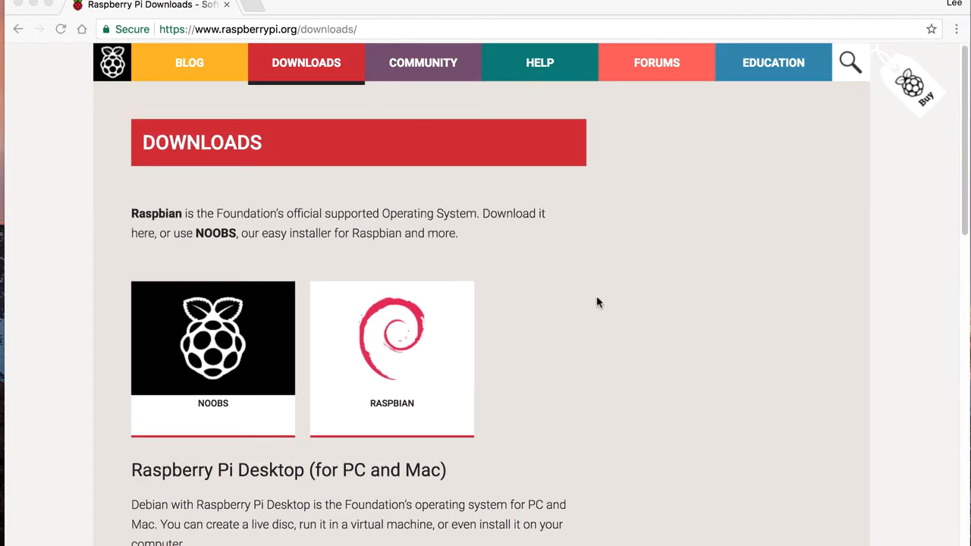
{"action": "scroll", "scroll_direction": "down", "scroll_amount": 3}
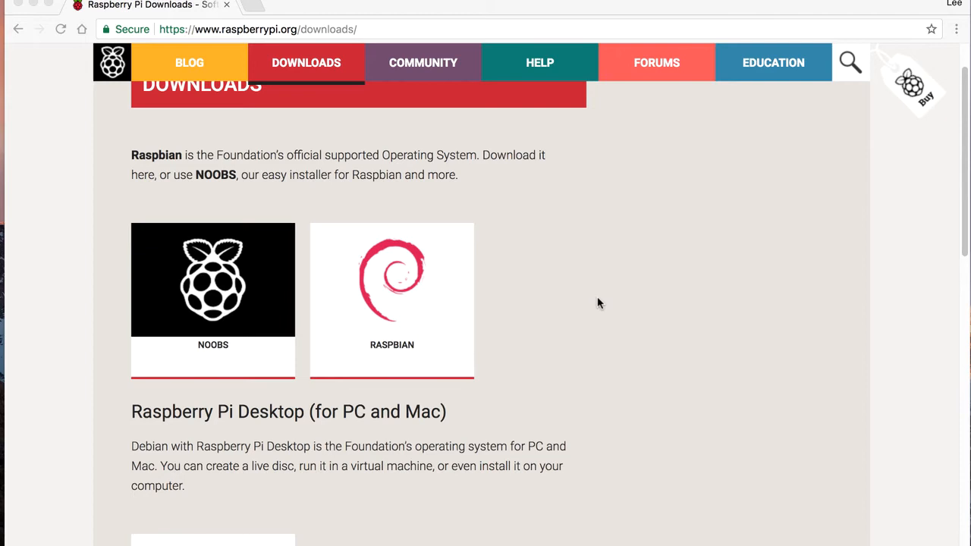
{"action": "scroll", "scroll_direction": "down", "scroll_amount": 3}
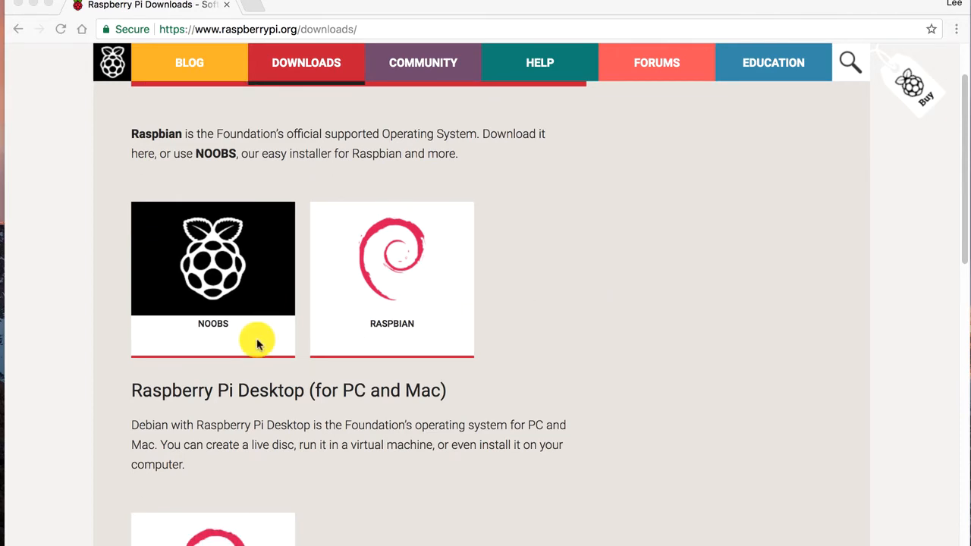
{"action": "mouse_move", "coordinate": [256, 342]}
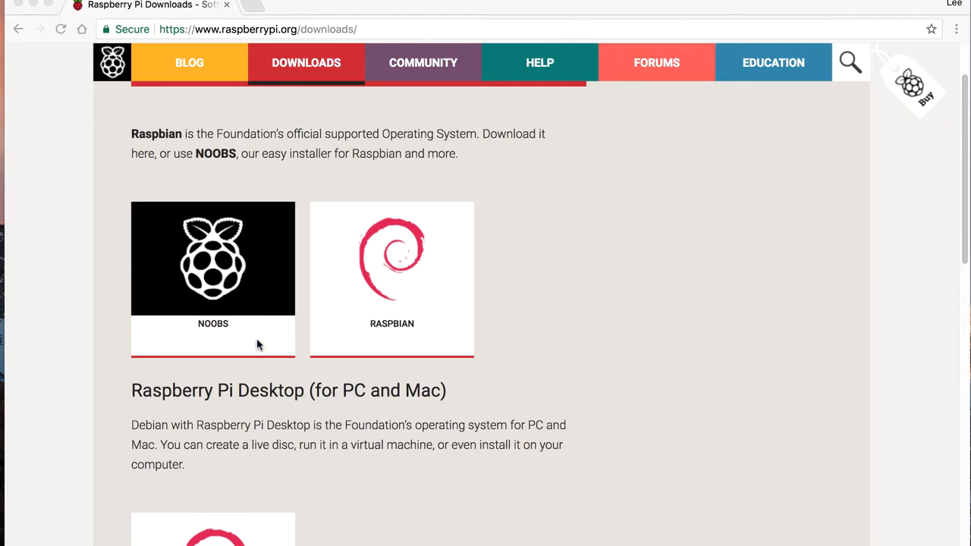
{"action": "mouse_move", "coordinate": [408, 354]}
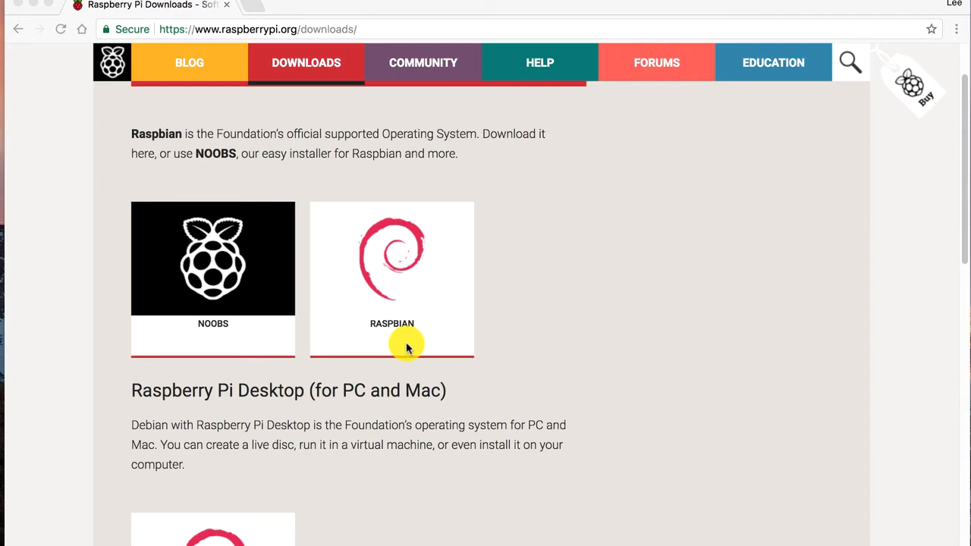
{"action": "scroll", "scroll_direction": "down", "scroll_amount": 3}
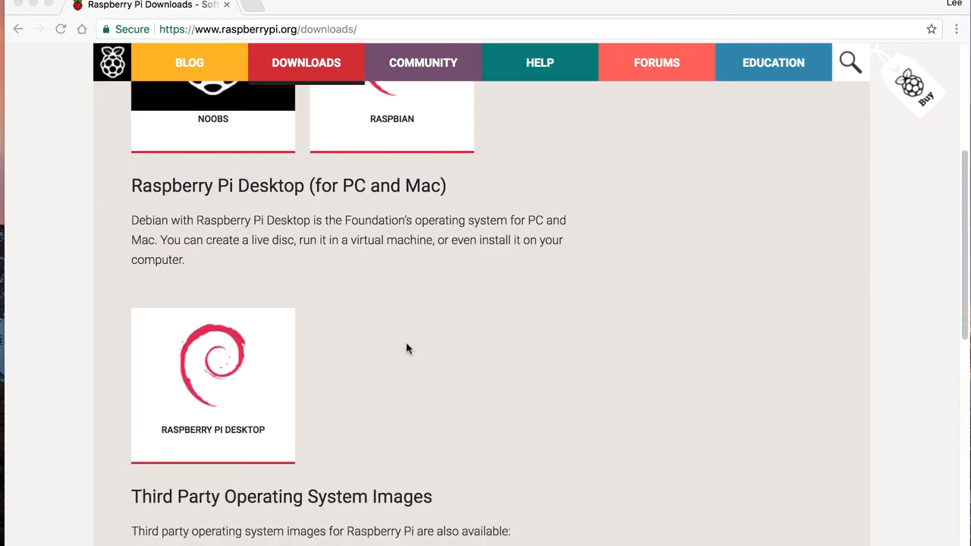
{"action": "scroll", "scroll_direction": "down", "scroll_amount": 3}
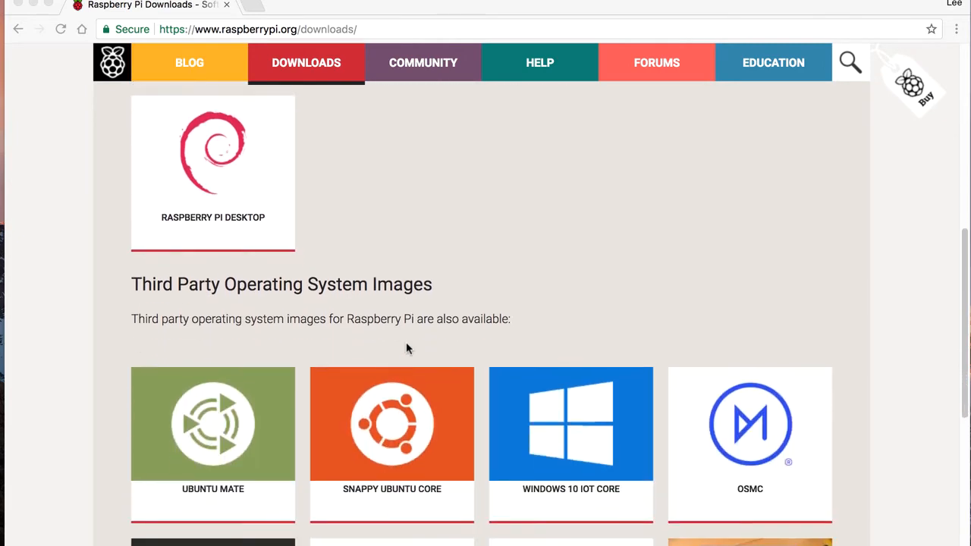
{"action": "scroll", "scroll_direction": "down", "scroll_amount": 3}
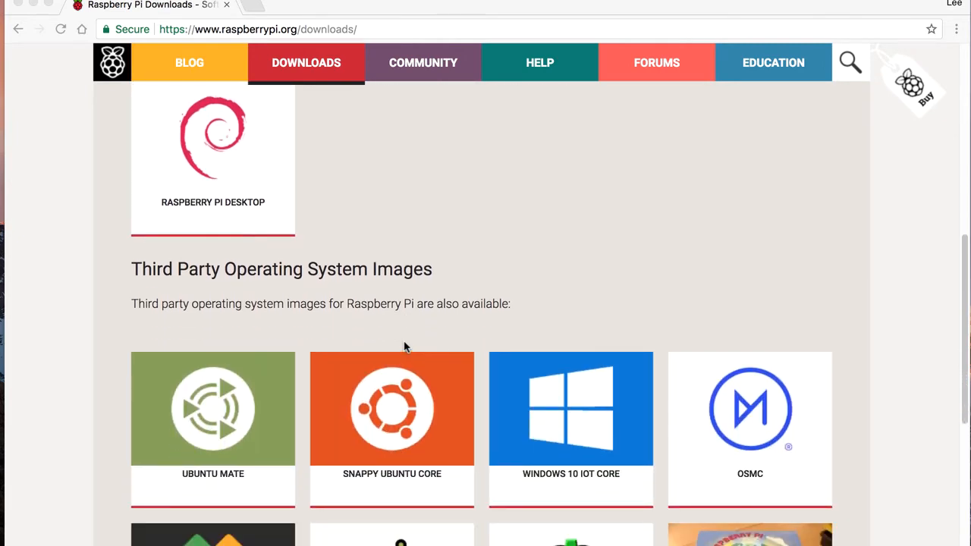
{"action": "mouse_move", "coordinate": [320, 357]}
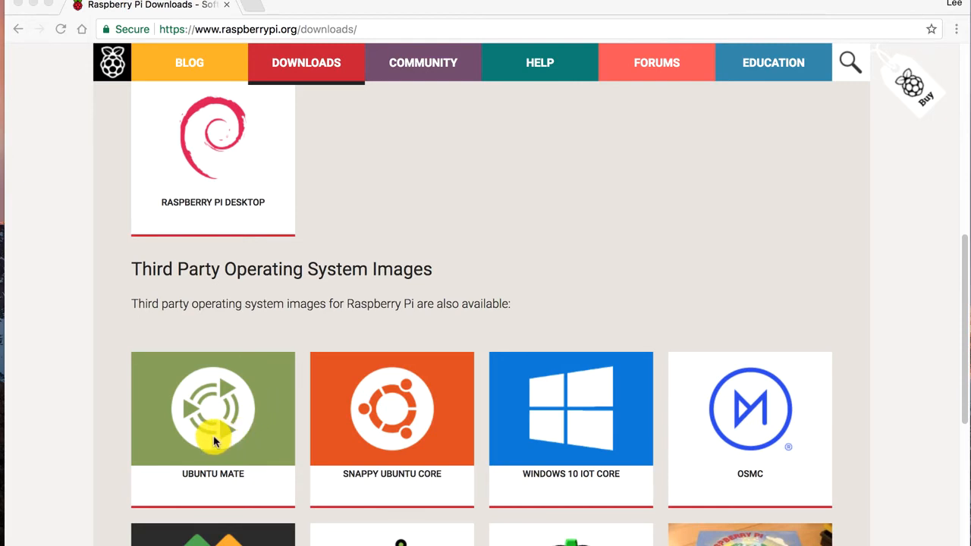
{"action": "mouse_move", "coordinate": [385, 443]}
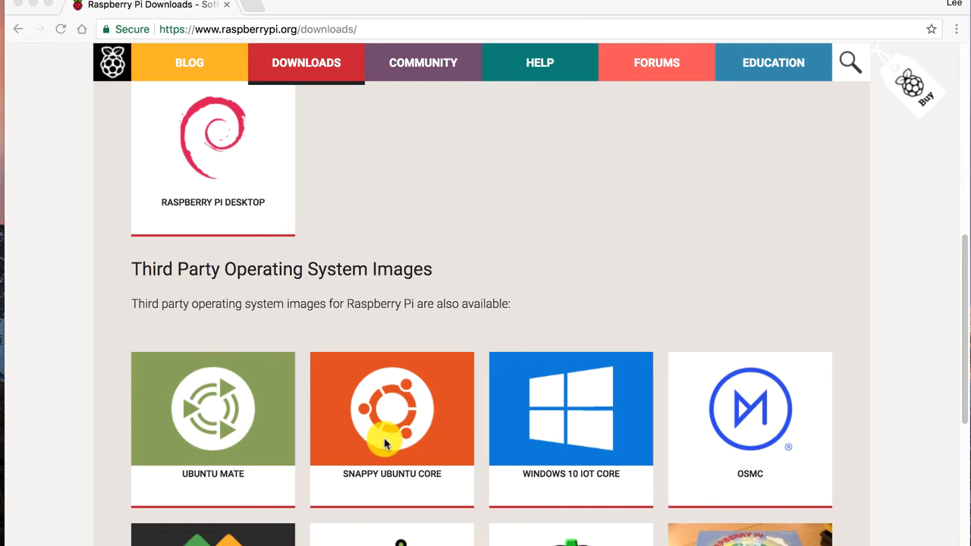
{"action": "mouse_move", "coordinate": [543, 455]}
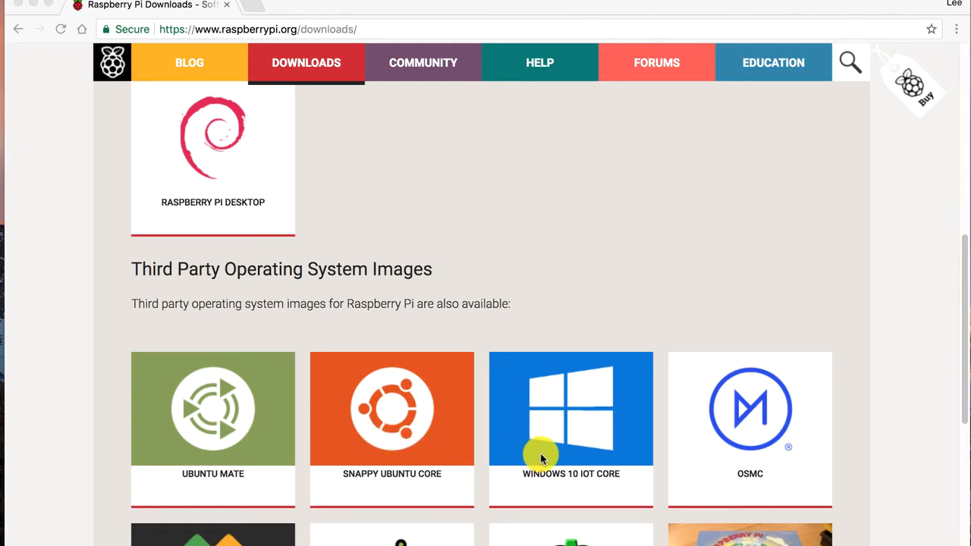
{"action": "mouse_move", "coordinate": [543, 455]}
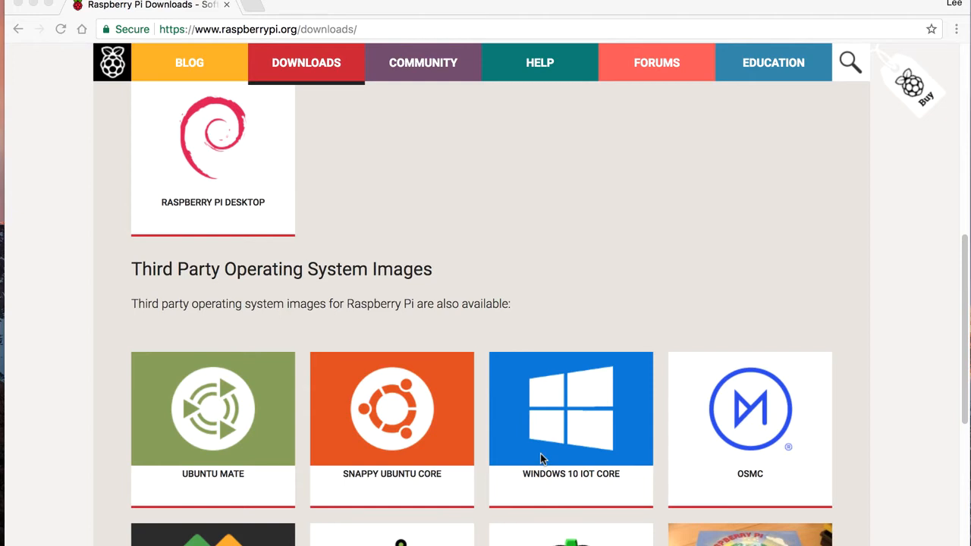
{"action": "scroll", "scroll_direction": "down", "scroll_amount": 3}
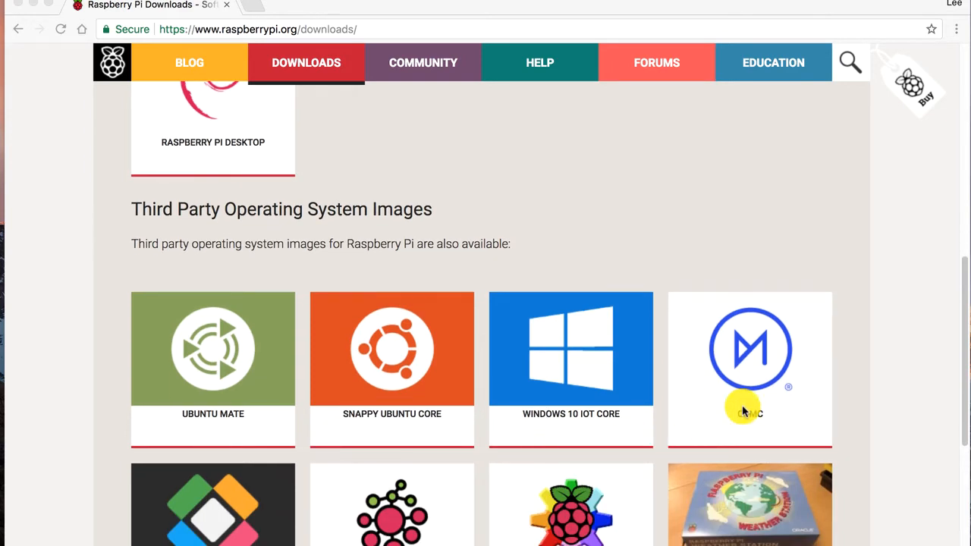
{"action": "scroll", "scroll_direction": "down", "scroll_amount": 3}
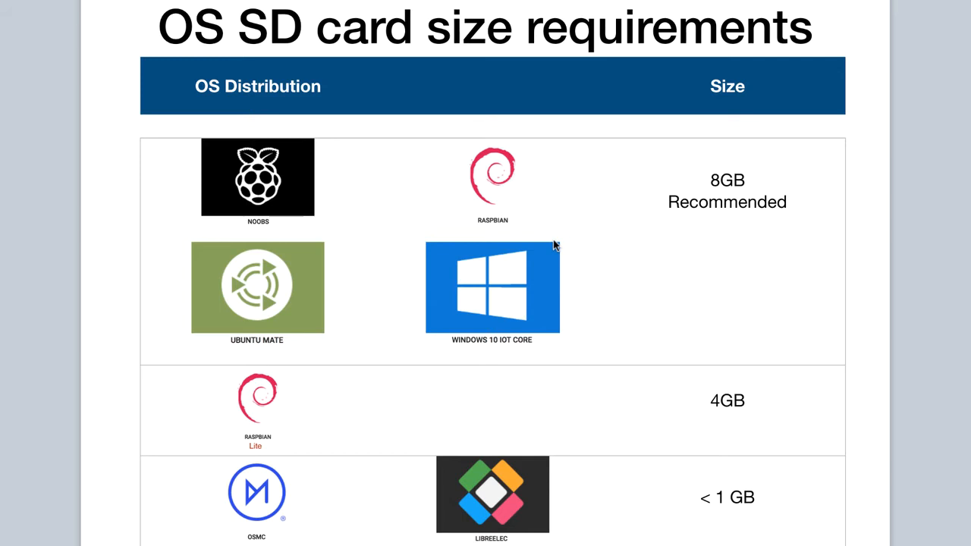
{"action": "mouse_move", "coordinate": [543, 229]}
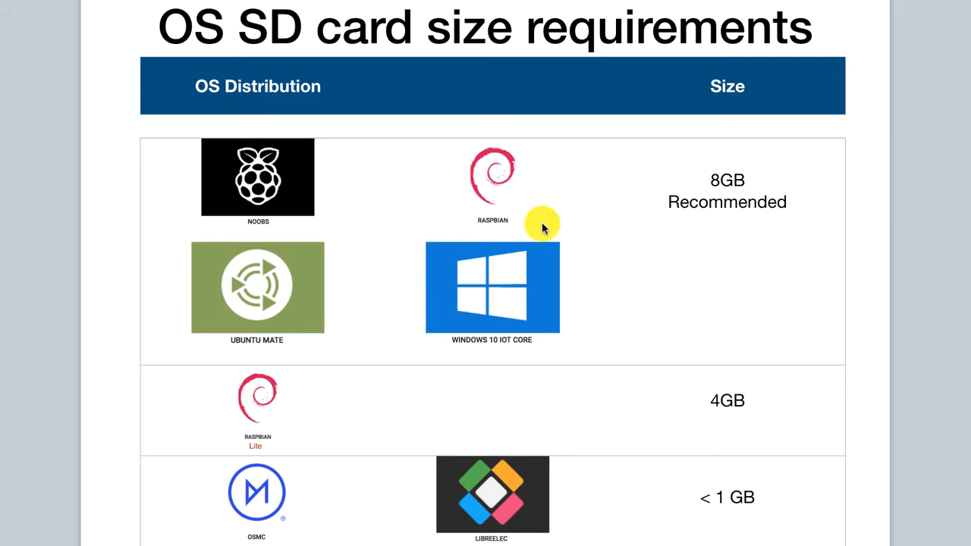
{"action": "mouse_move", "coordinate": [386, 288]}
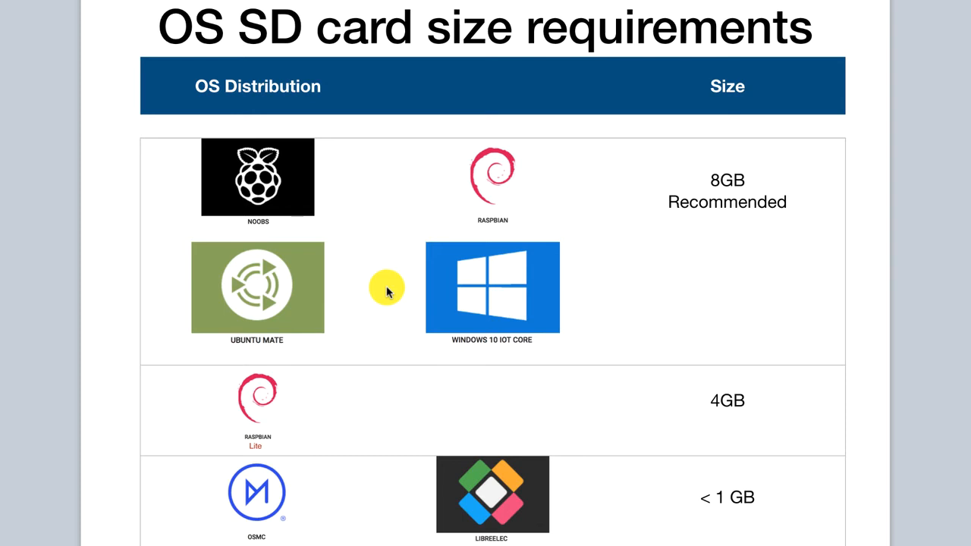
{"action": "mouse_move", "coordinate": [670, 251]}
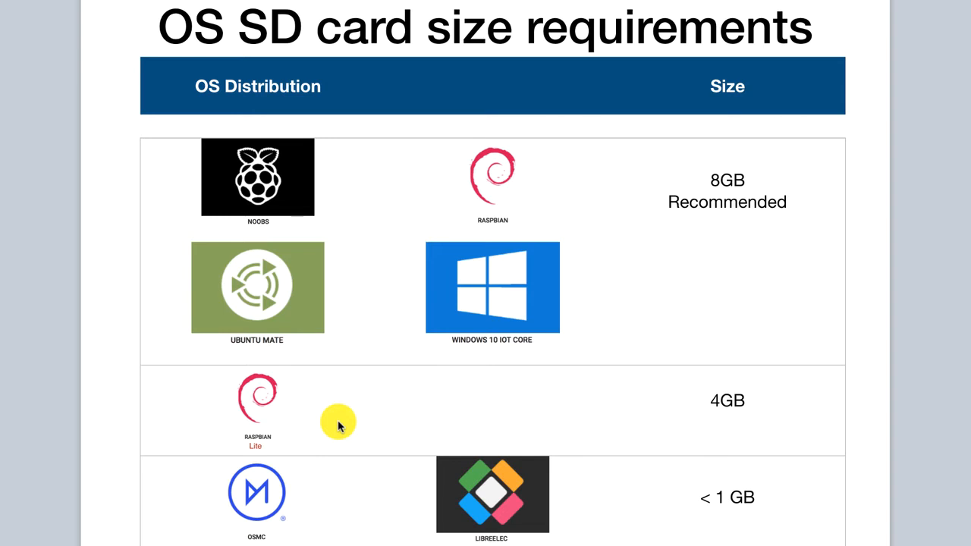
{"action": "mouse_move", "coordinate": [698, 441]}
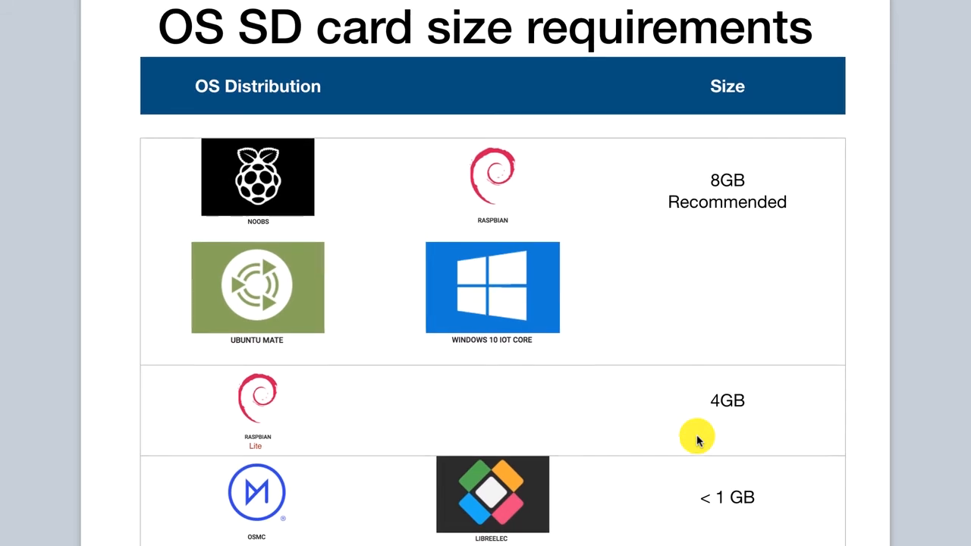
{"action": "mouse_move", "coordinate": [342, 525]}
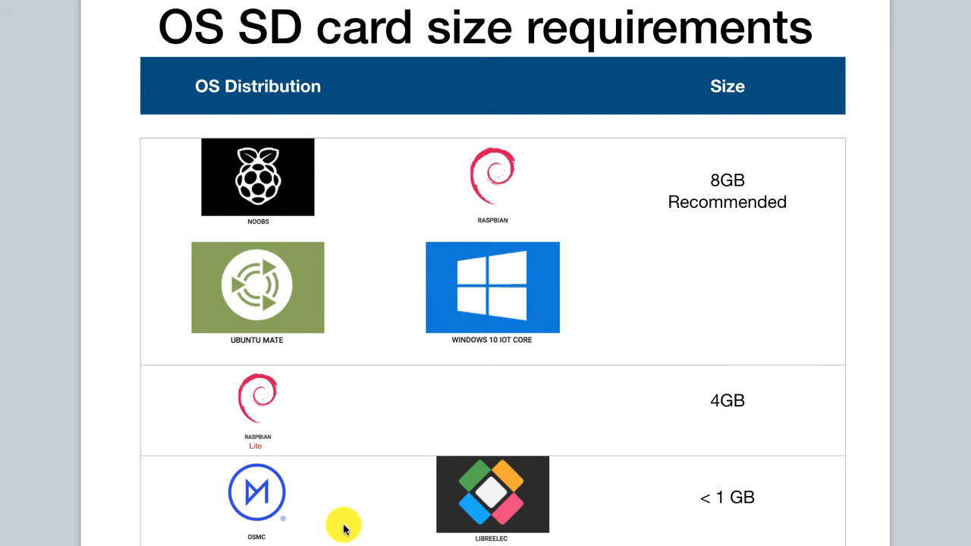
{"action": "mouse_move", "coordinate": [513, 539]}
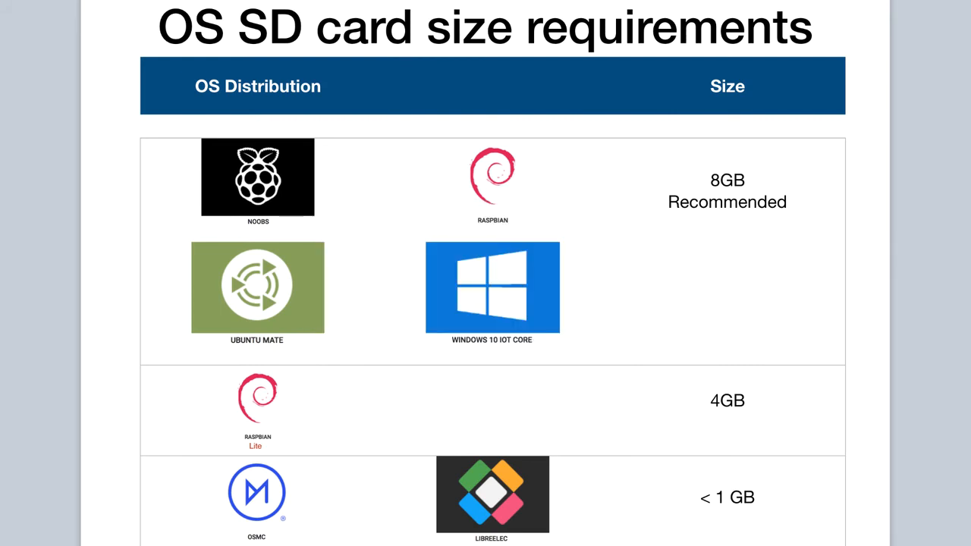
Advance to the 'SD card class' slide recommending Class 10 whenever possible.
{"action": "key", "text": "Right"}
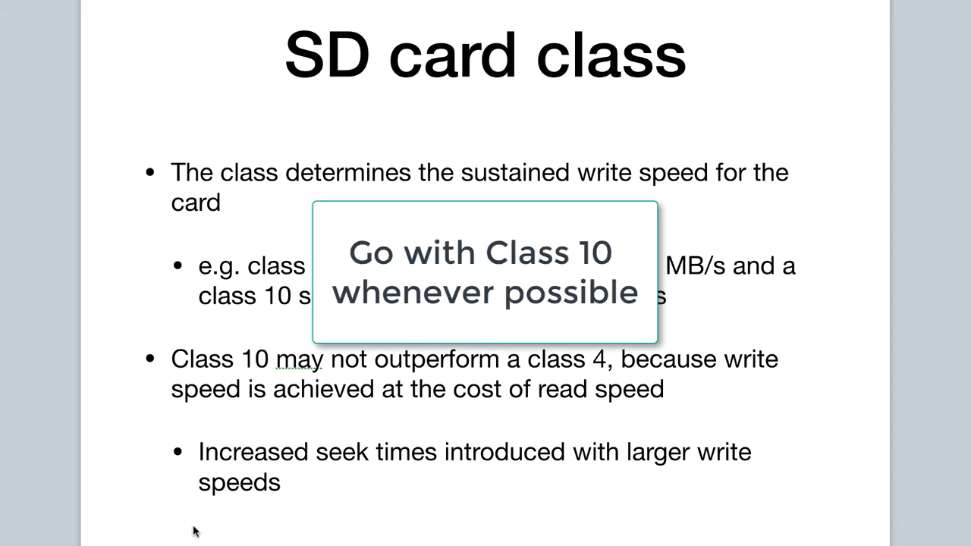